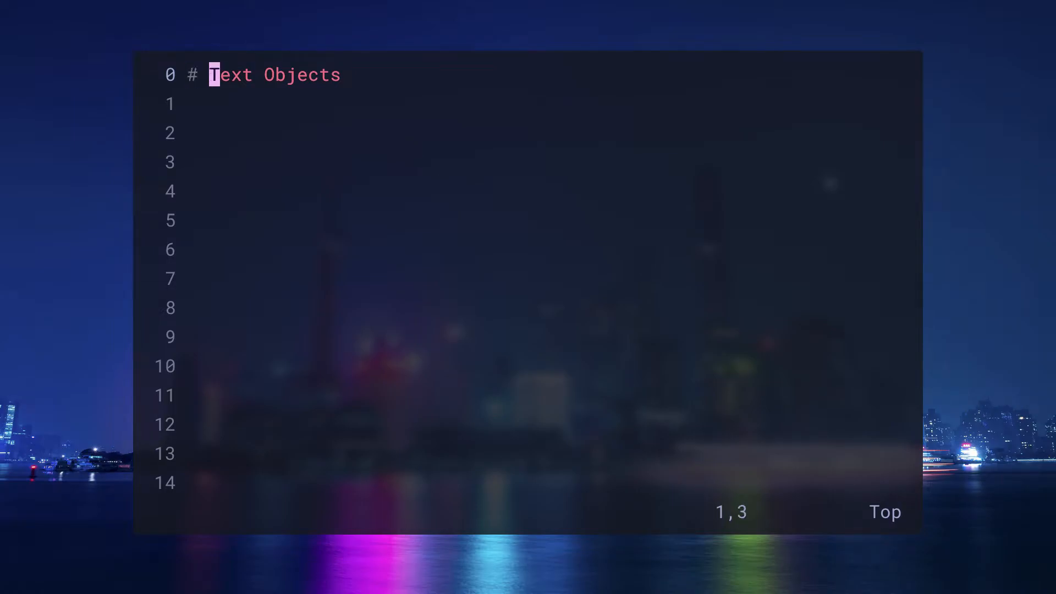
- Clear the quoted word "some" with ci" and type the replacement text
key(w)
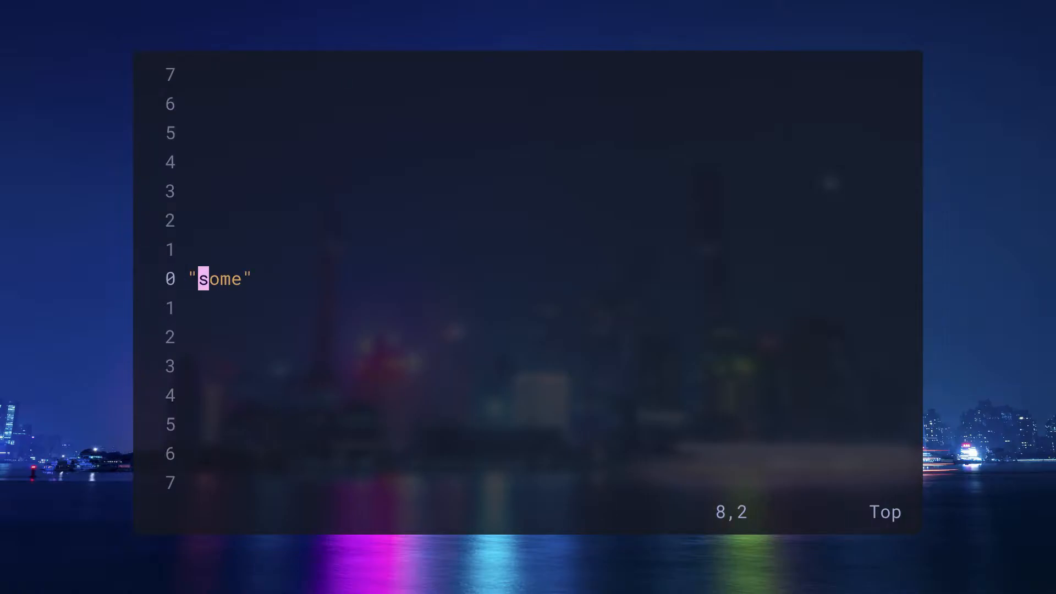
key(l)
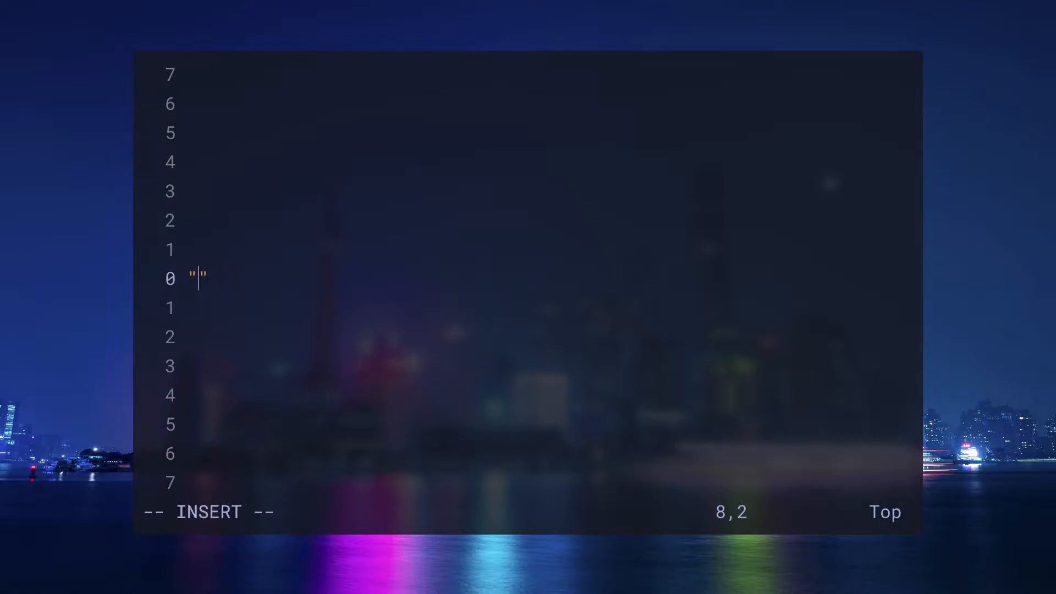
text(th)
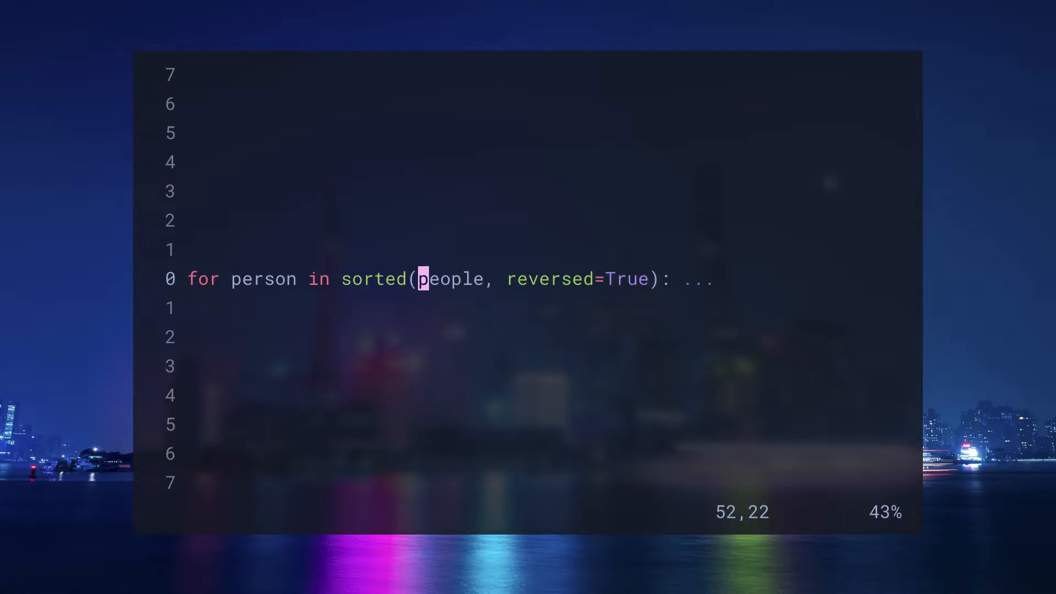
- Change the text inside sorted(...) to crowd using ci(
key(Right)
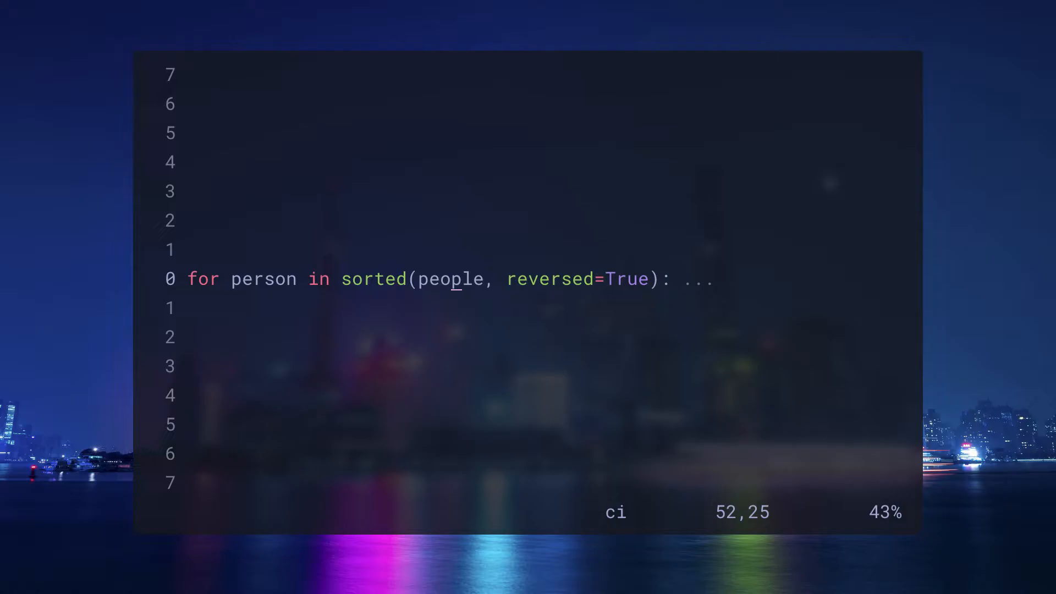
text(crowd)
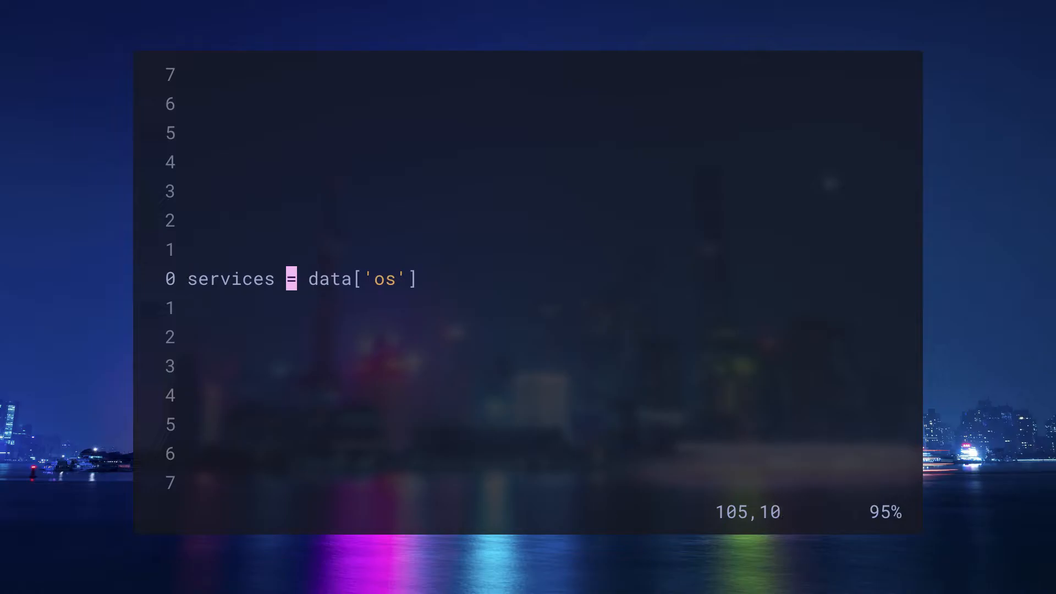
mouse_move(346, 279)
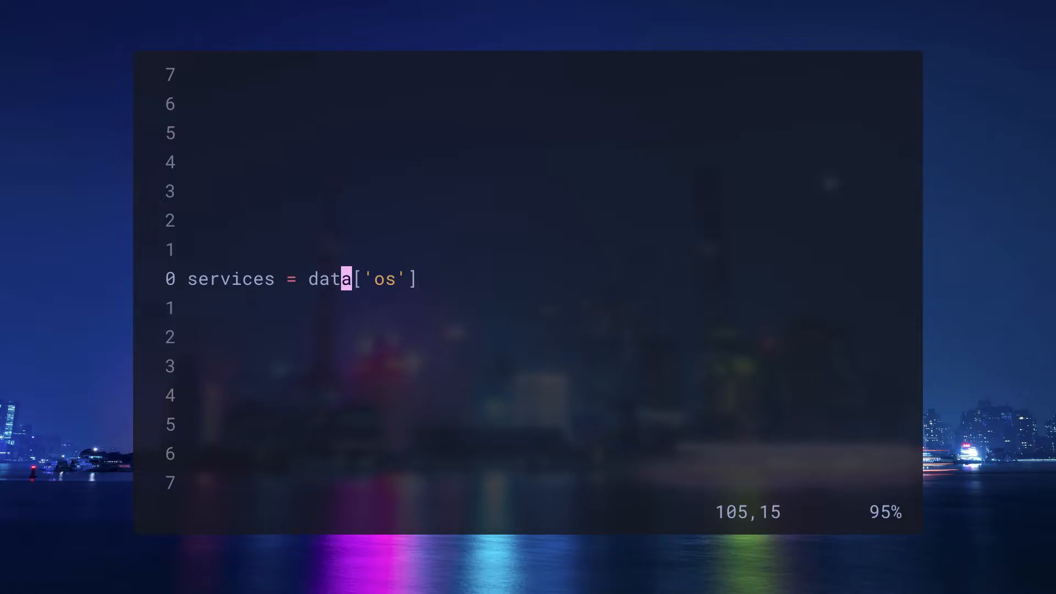
- Delete ['os'] with da[ and insert .get('operating_system') in its place
key(Left)
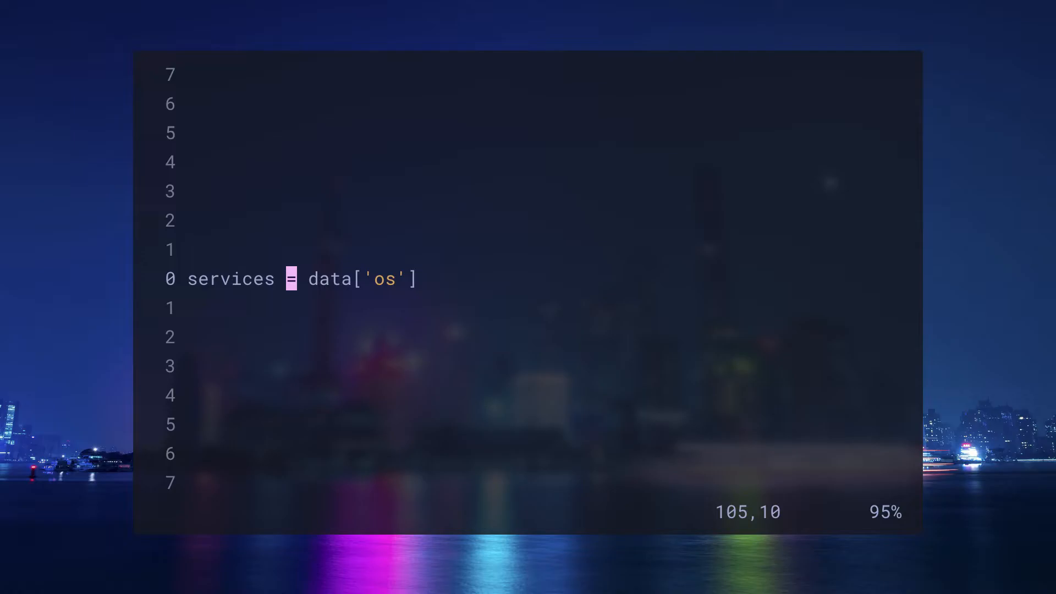
key(f)
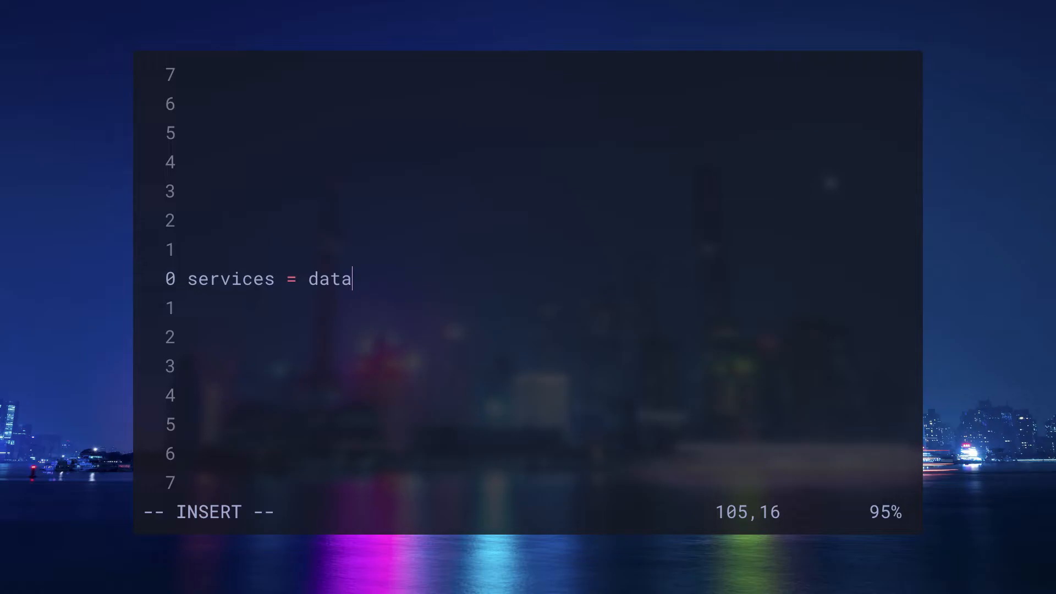
text(")
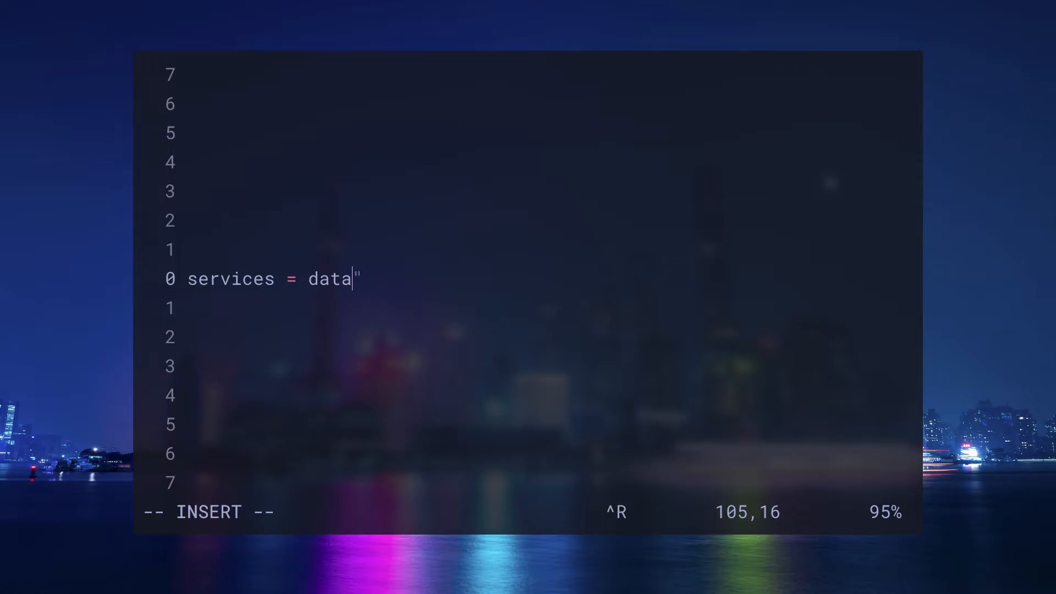
text(.get('operating_system').)
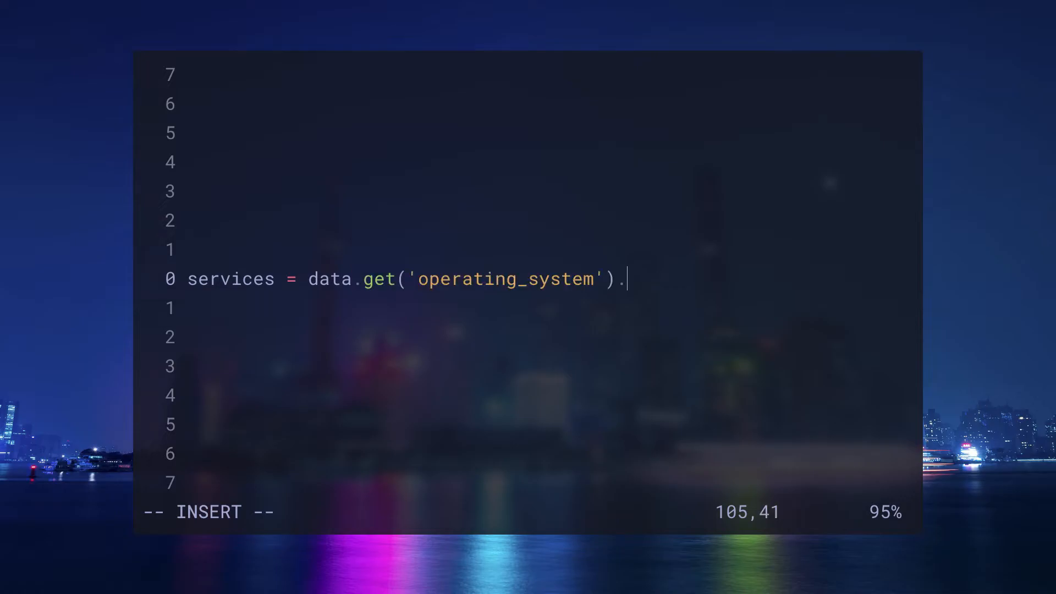
key(Escape)
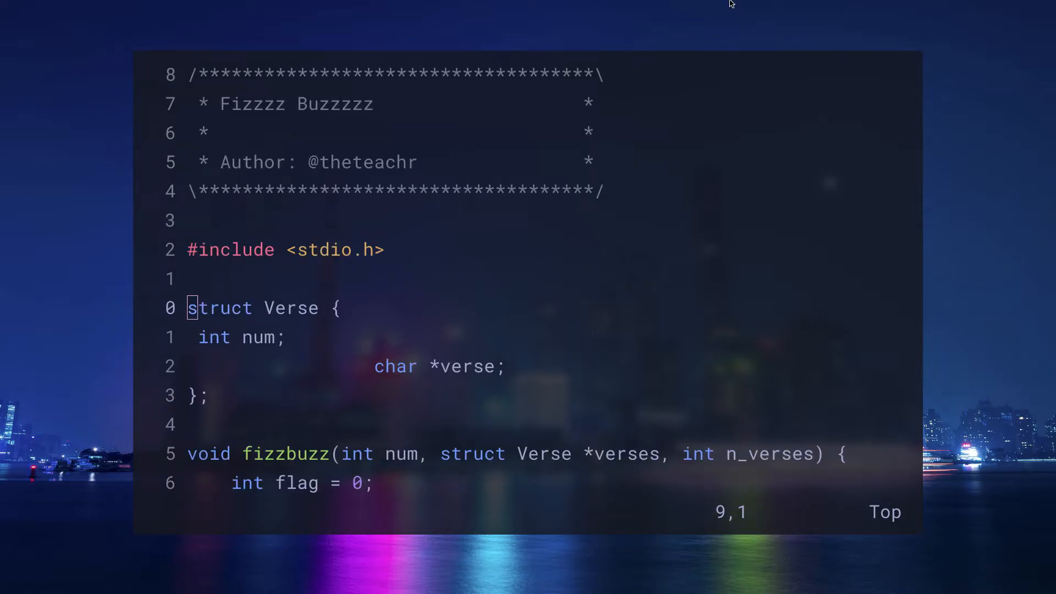
mouse_move(754, 4)
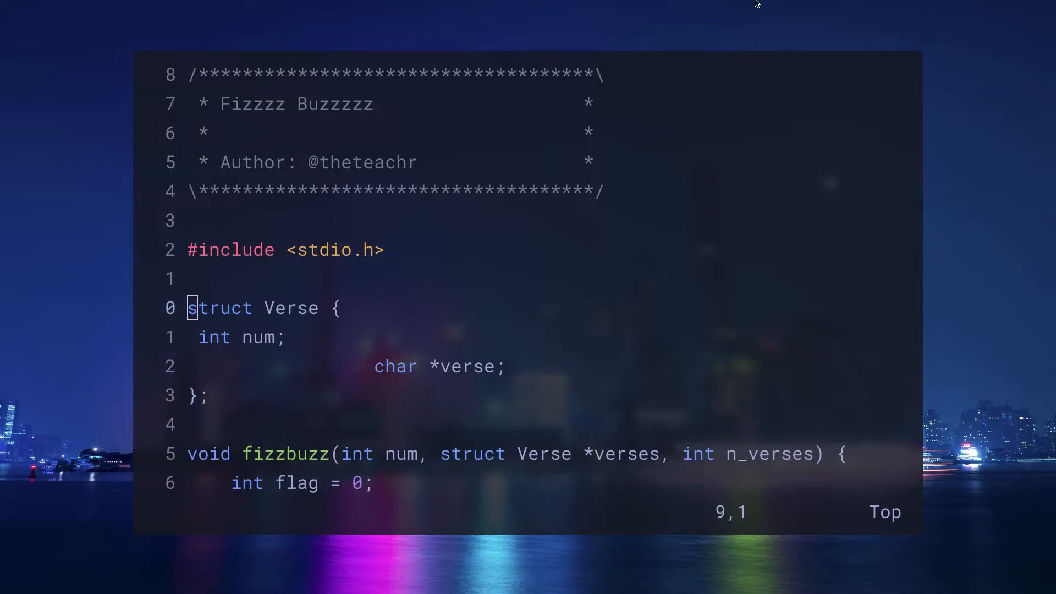
mouse_move(658, 197)
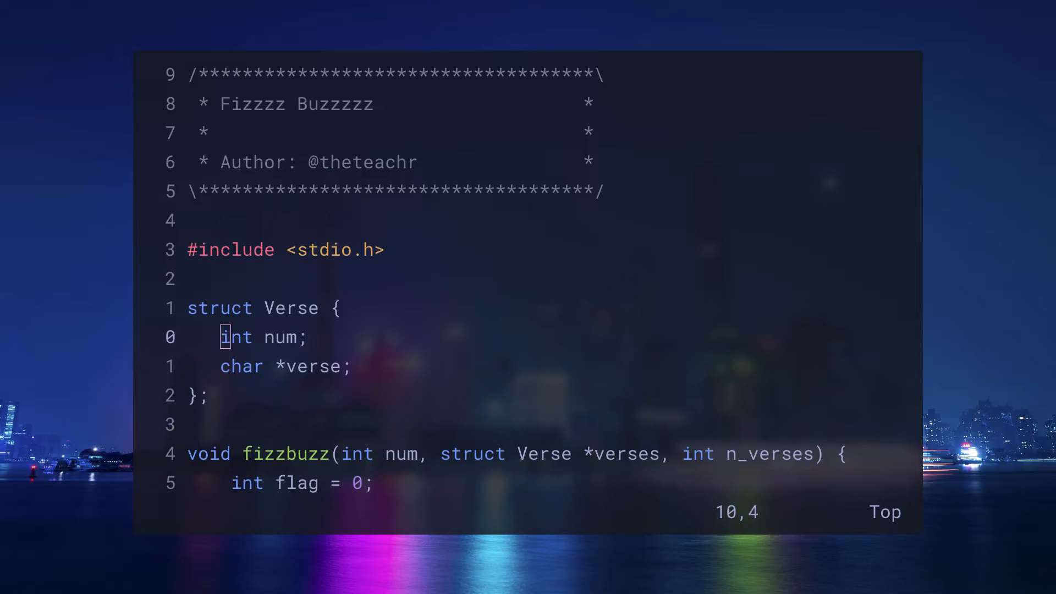
mouse_move(492, 329)
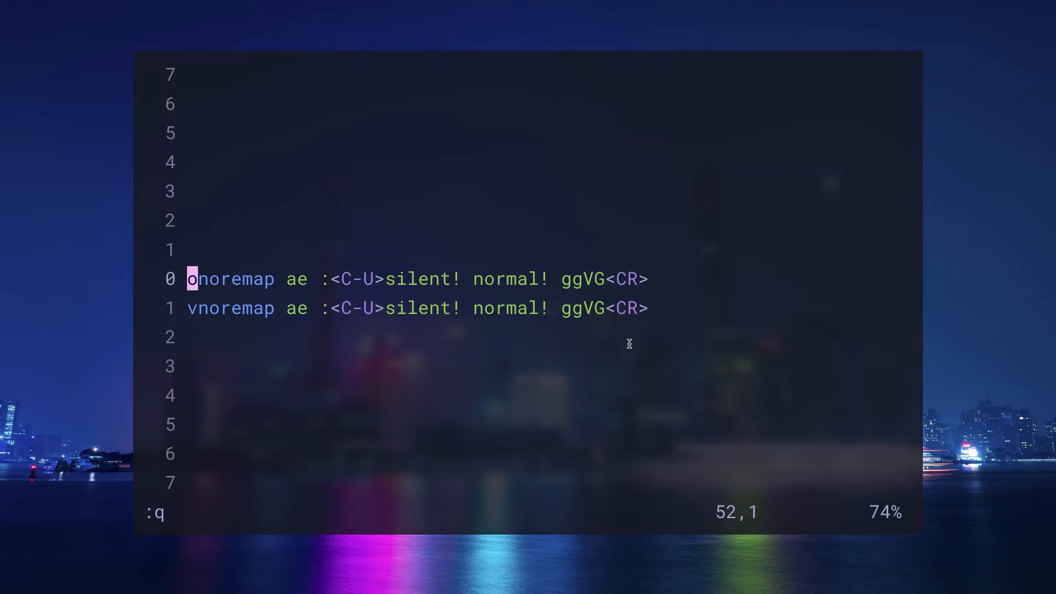
- Close the ae mapping definitions and re-indent all 39 FizzBuzz lines with =ae
key(j)
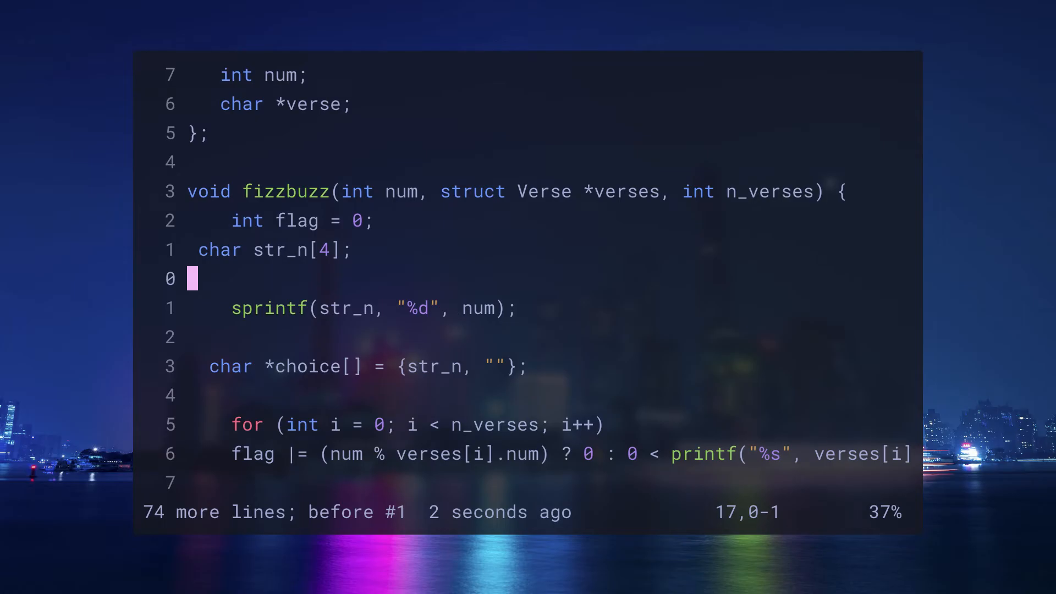
key(gg)
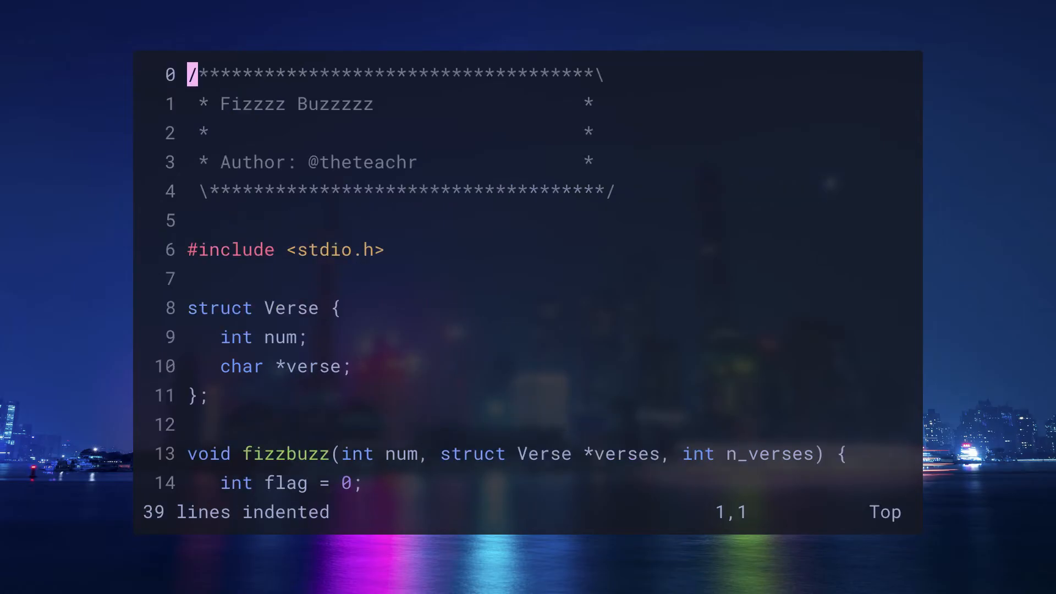
scroll(down, 3)
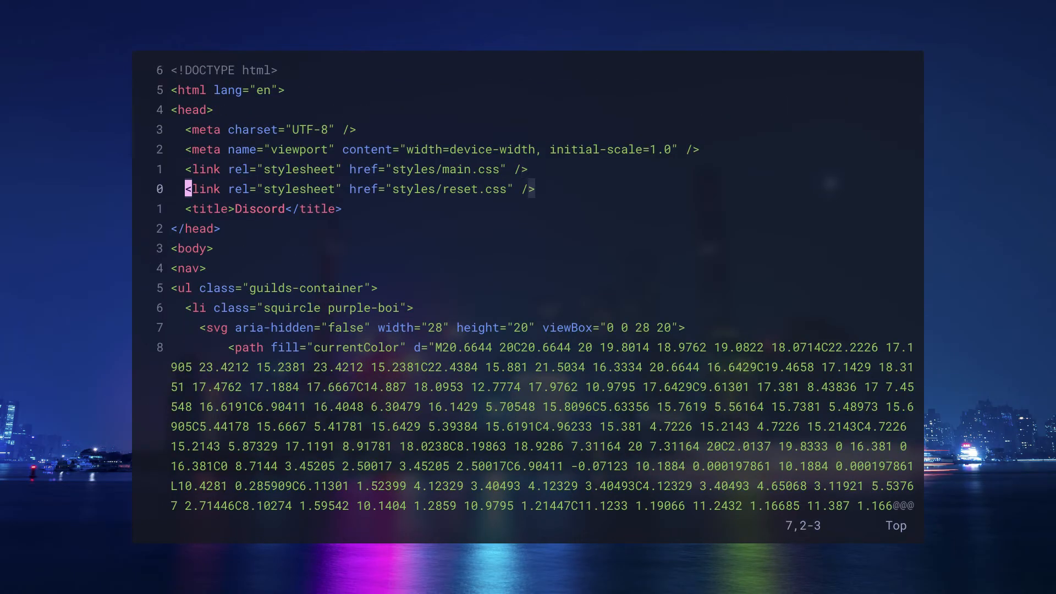
- Replace the <title> text Discord with Clyde using cit
key(up)
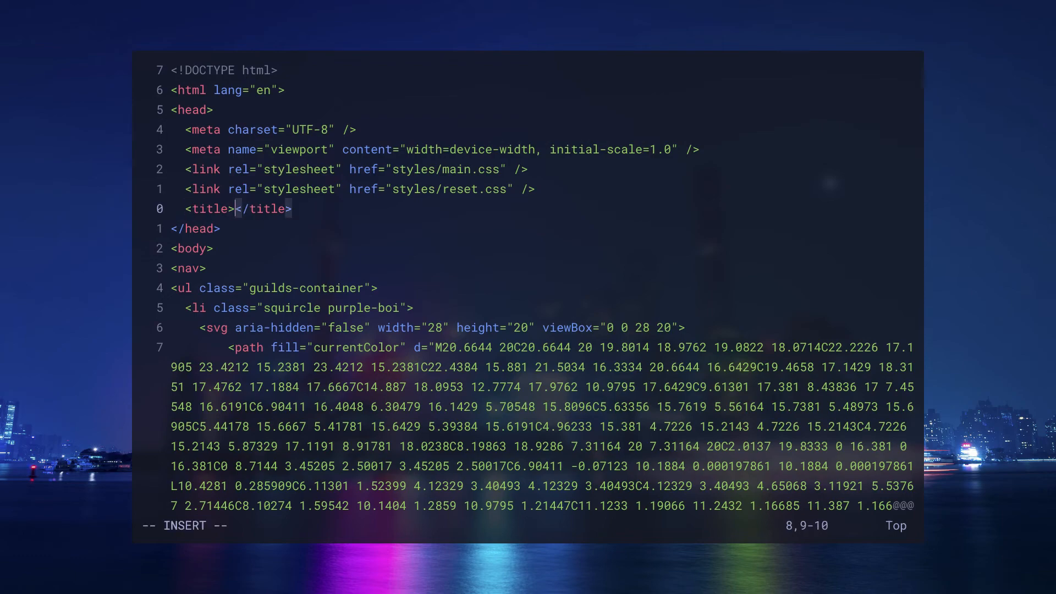
text(Clyde)
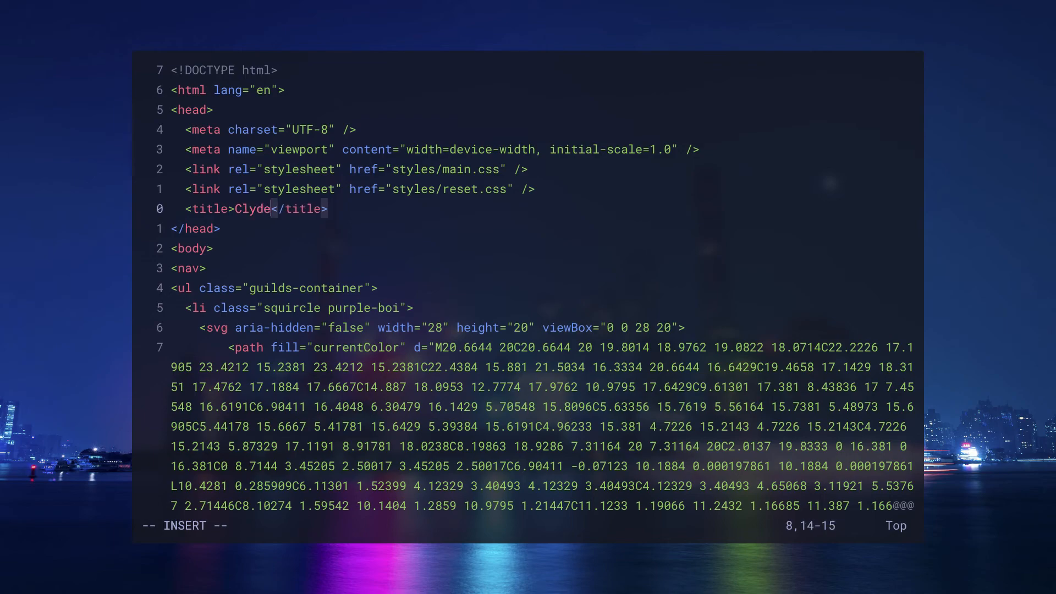